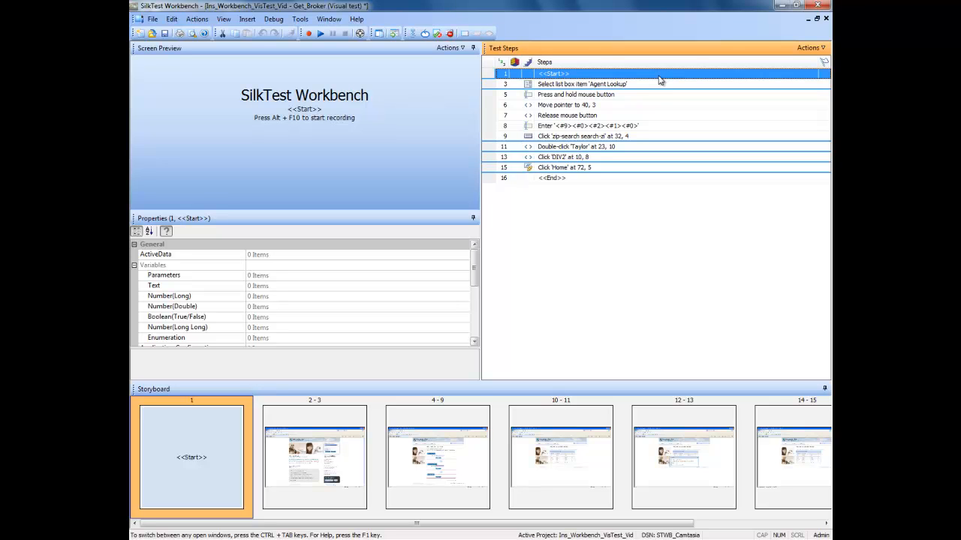
Insert an Error Handling step after the 'Select list box item Agent Lookup' step.
{"action": "left_click", "coordinate": [583, 85]}
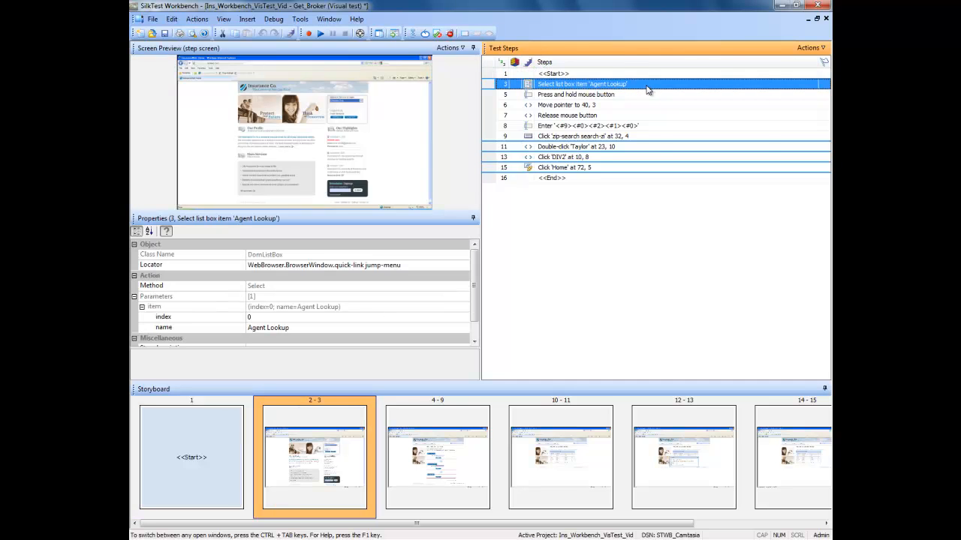
{"action": "right_click", "coordinate": [583, 84]}
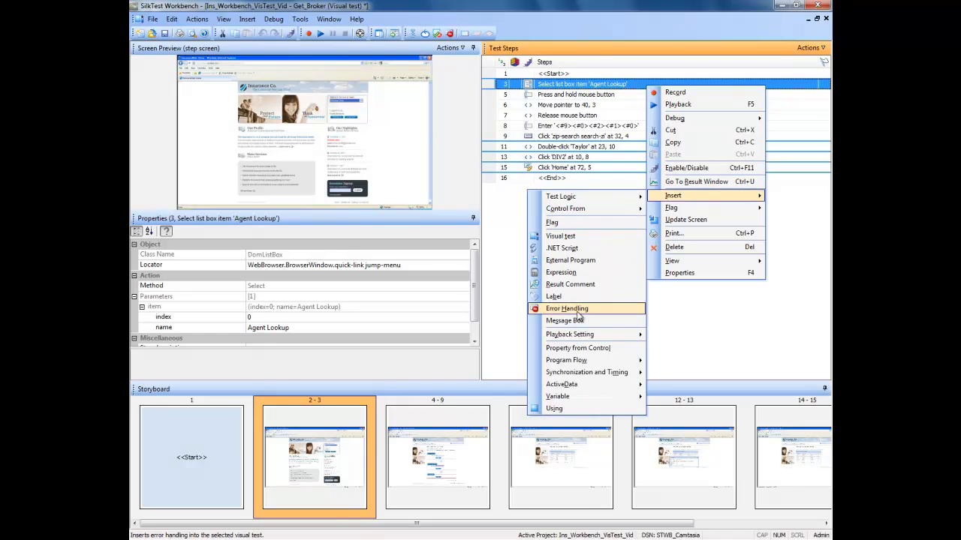
{"action": "left_click", "coordinate": [567, 309]}
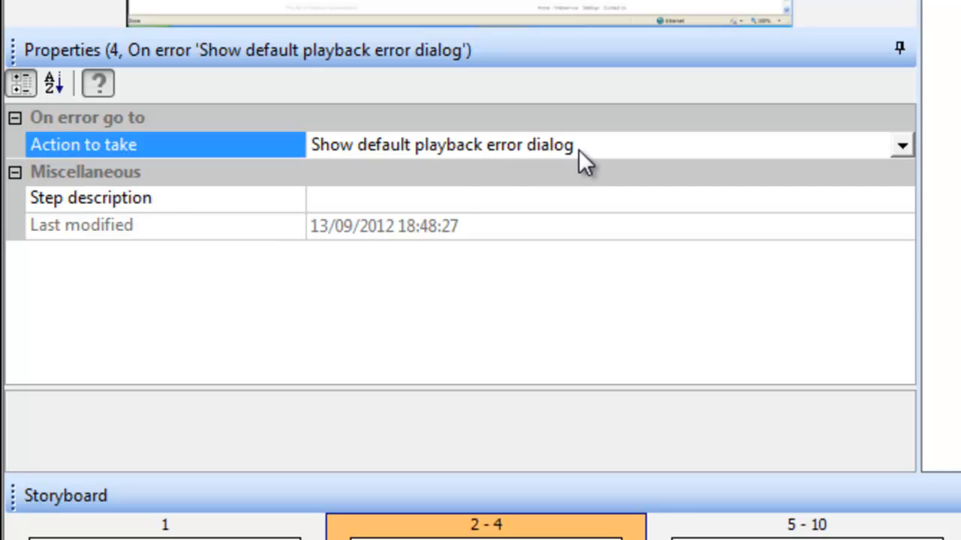
Change the error handler's 'Action to take' from the default dialog to 'Go to'.
{"action": "left_click", "coordinate": [901, 144]}
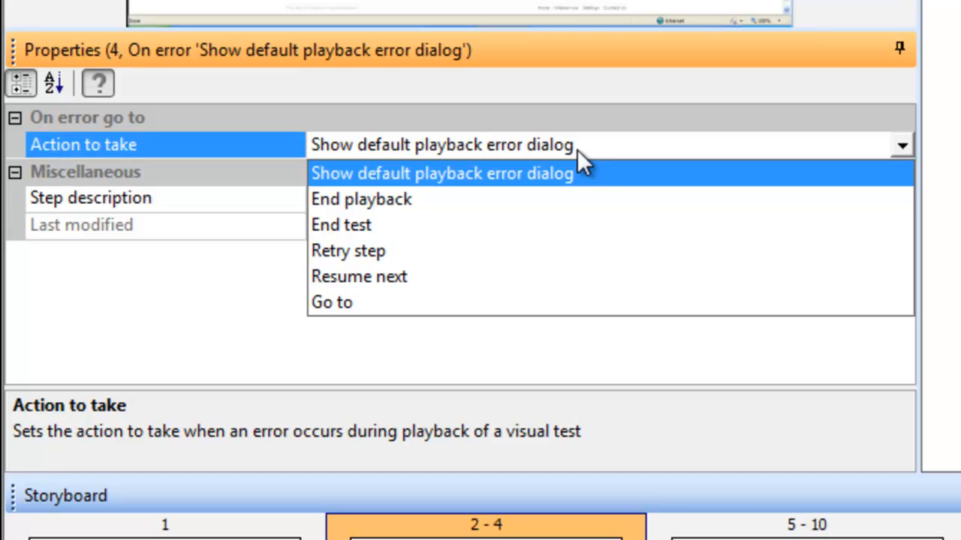
{"action": "mouse_move", "coordinate": [387, 308]}
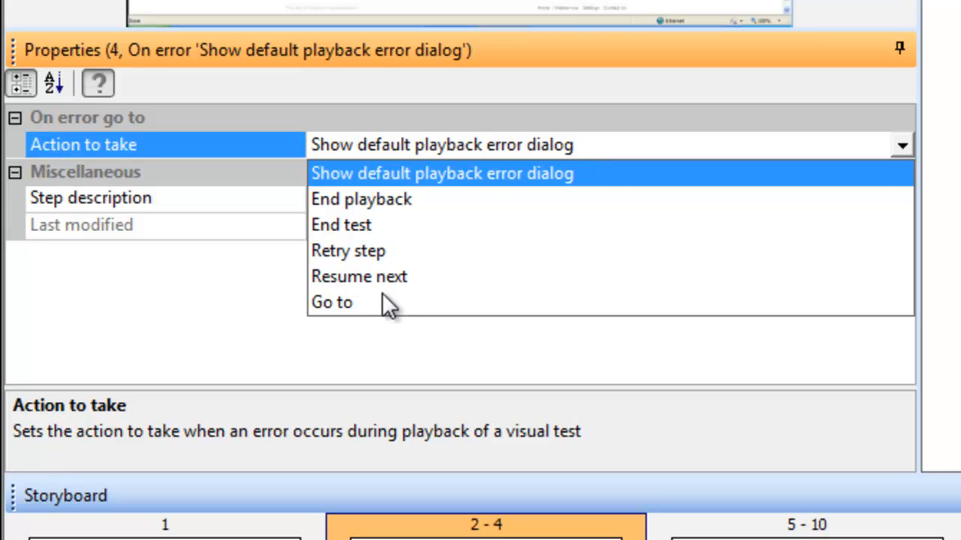
{"action": "left_click", "coordinate": [332, 302]}
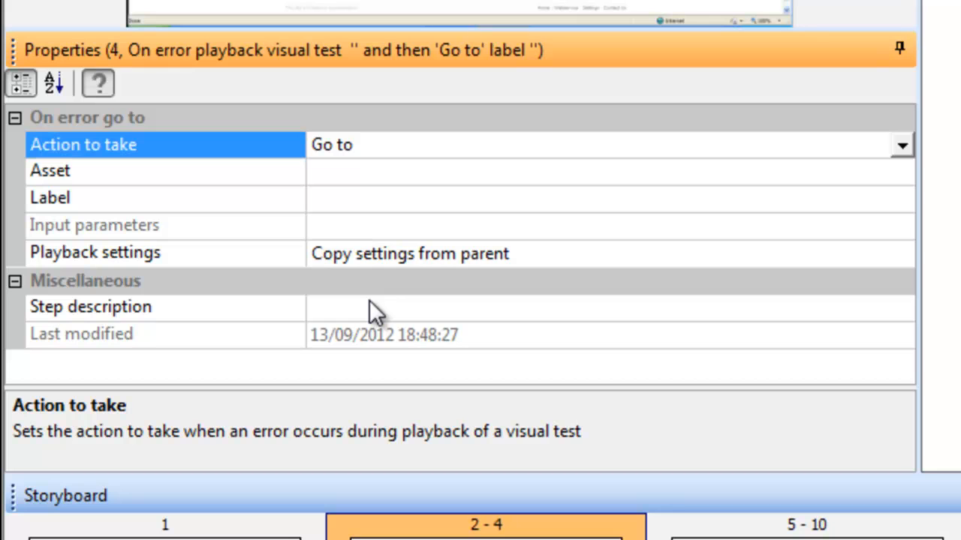
{"action": "mouse_move", "coordinate": [318, 209]}
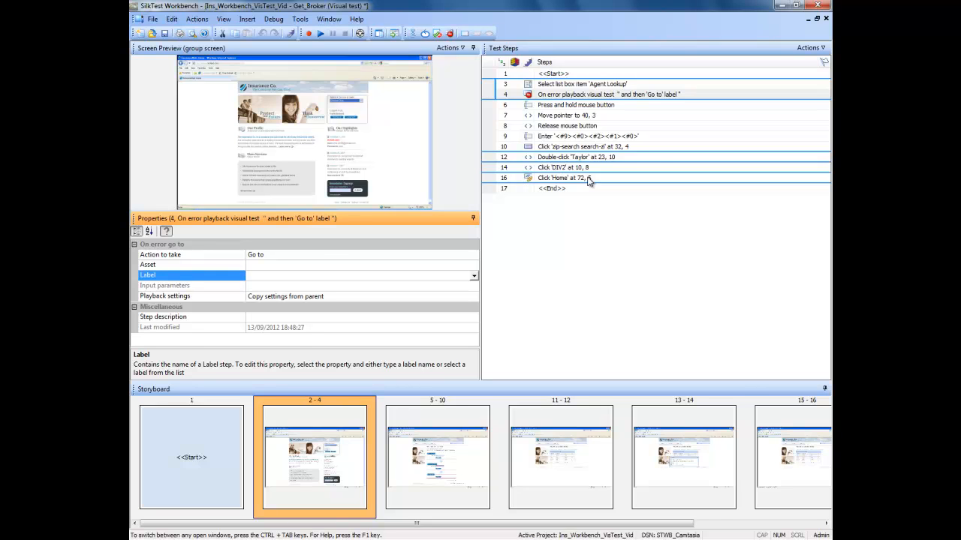
Insert a Label step named myTestLabel after the Click 'Home' step.
{"action": "left_click", "coordinate": [562, 178]}
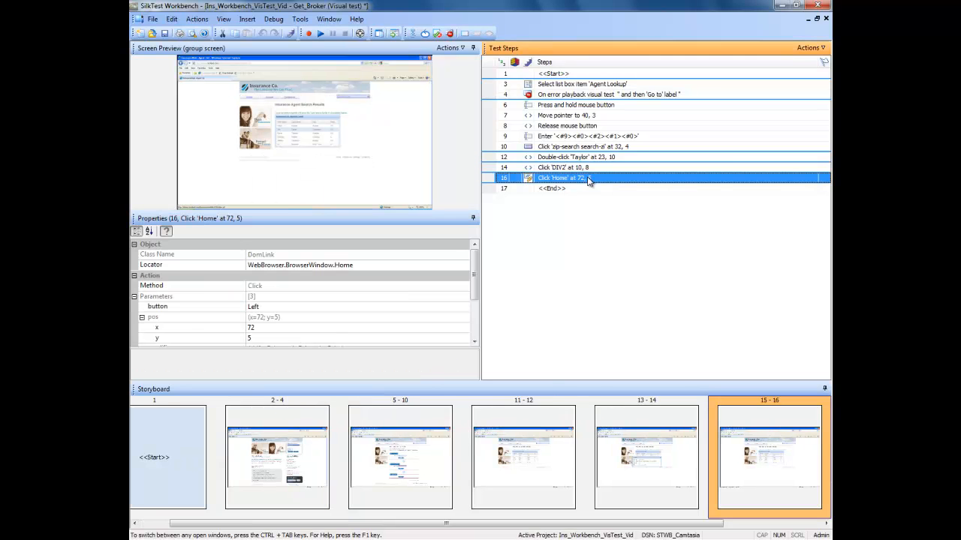
{"action": "right_click", "coordinate": [561, 177]}
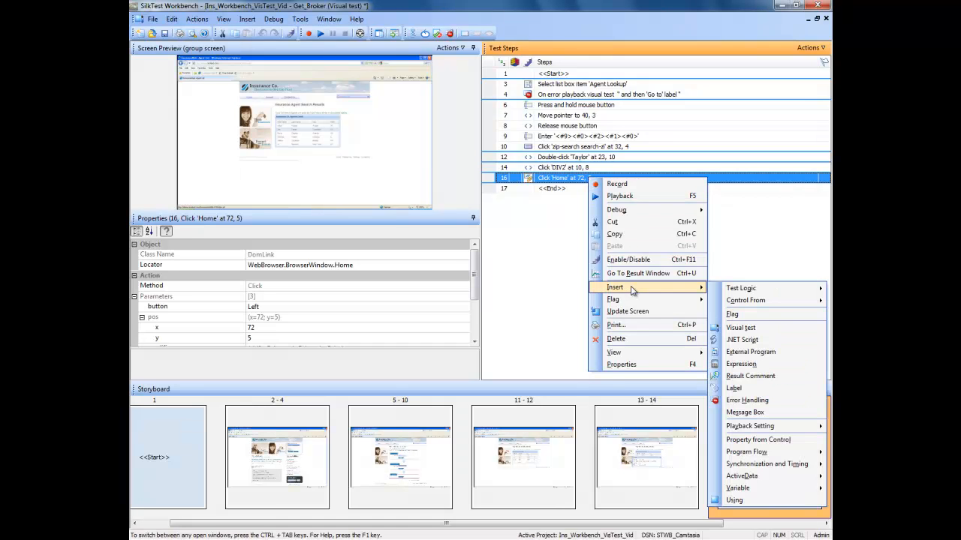
{"action": "mouse_move", "coordinate": [751, 375]}
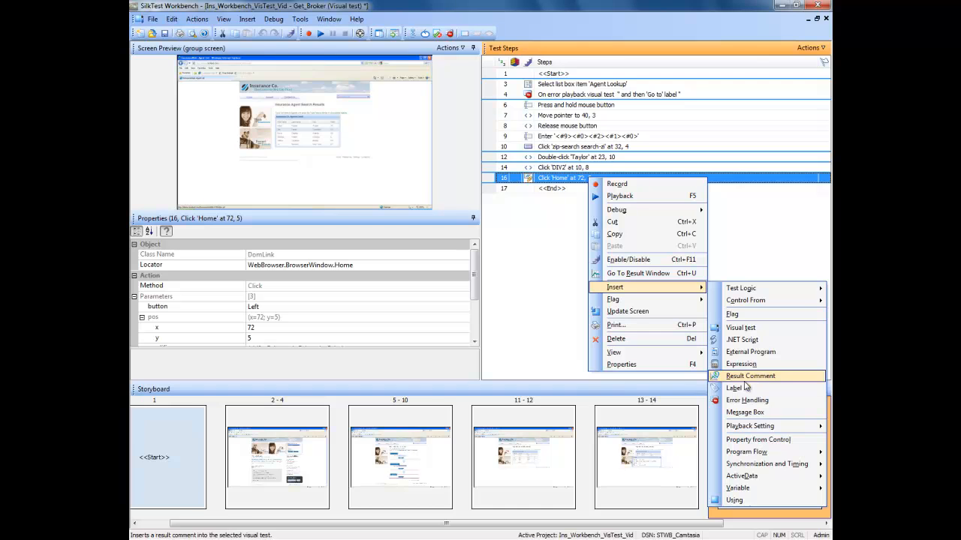
{"action": "left_click", "coordinate": [734, 387]}
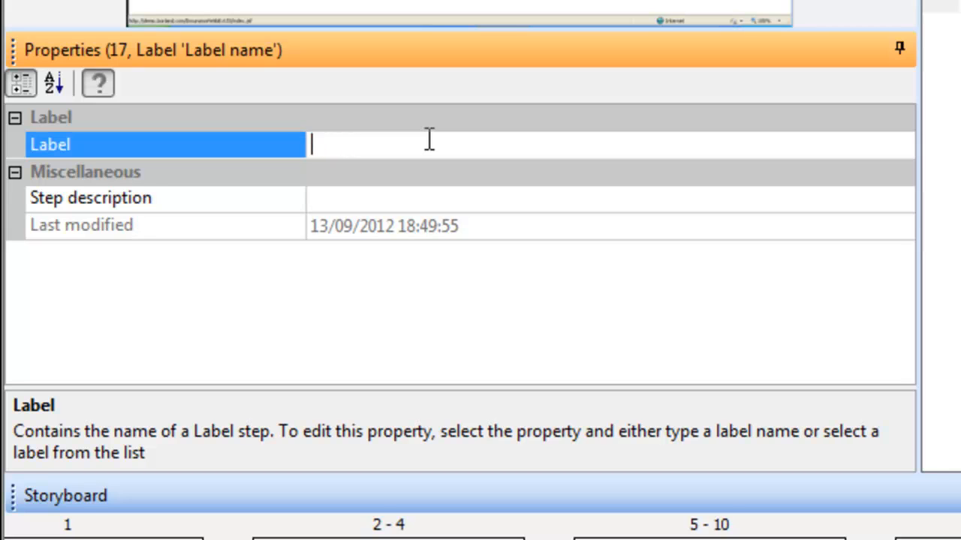
{"action": "type", "text": "myTes"}
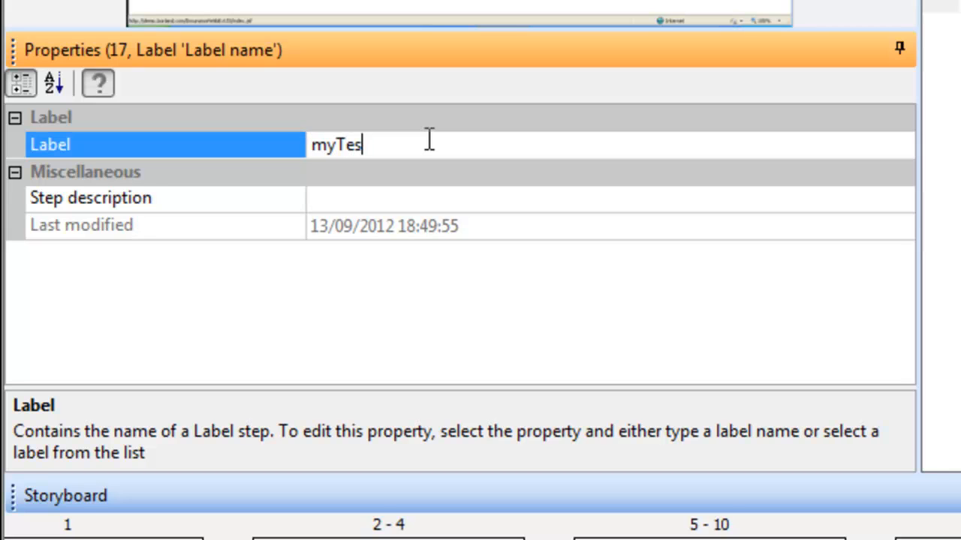
{"action": "type", "text": "tLabe"}
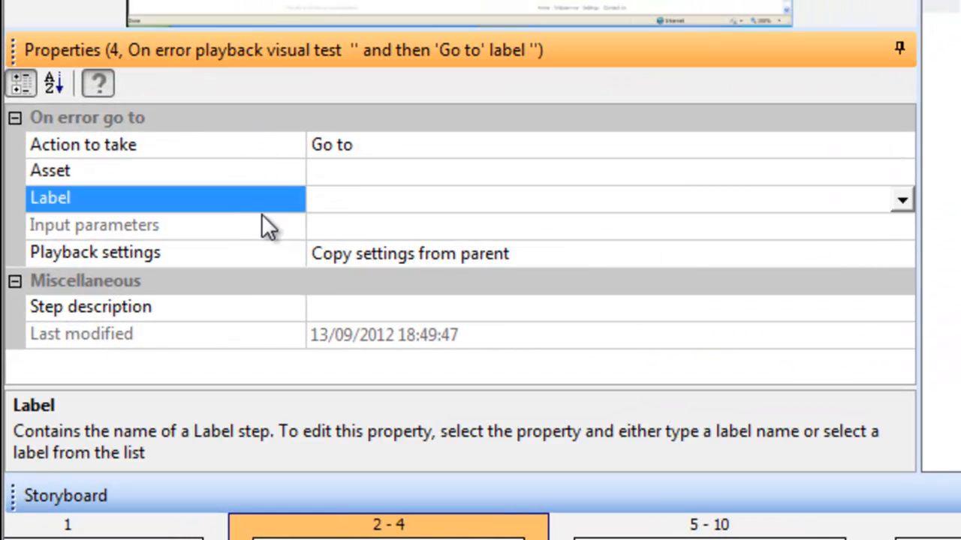
Point the error handler's Label at myTestLabel and review the label step.
{"action": "left_click", "coordinate": [901, 198]}
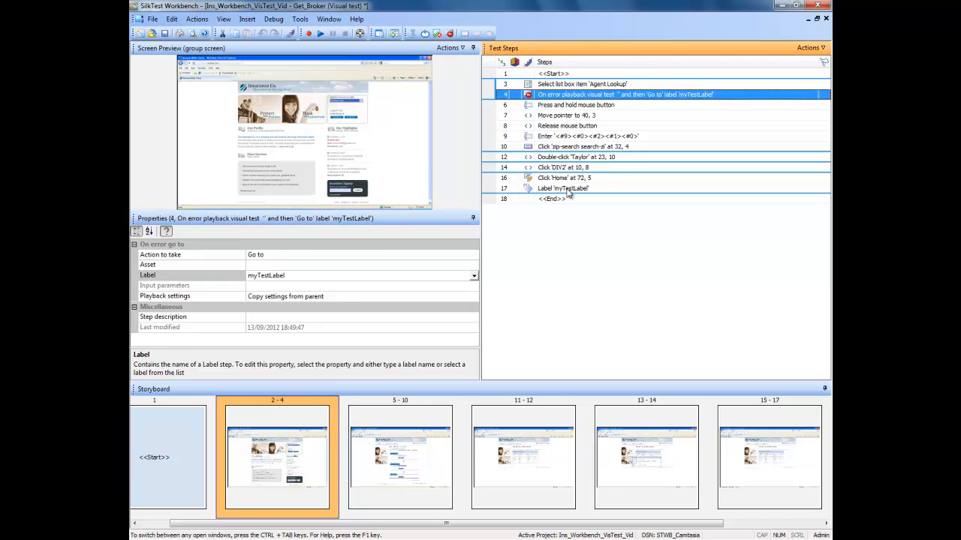
{"action": "left_click", "coordinate": [563, 188]}
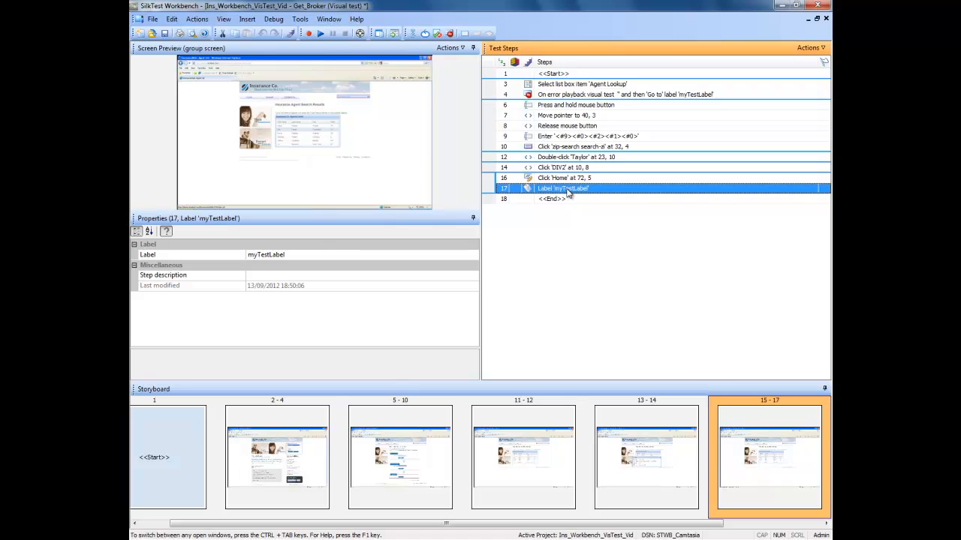